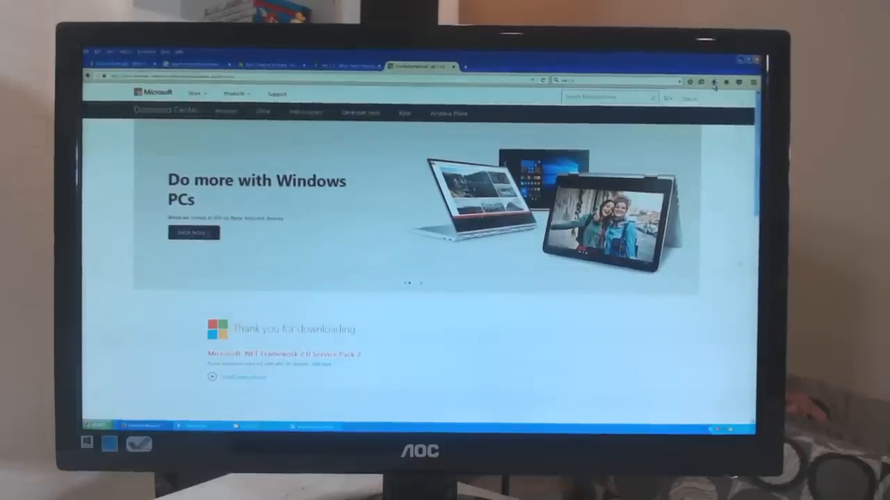
Start the downloaded .NET Framework 2.0 SP2 installer, bringing up the run security warning
left_click(713, 82)
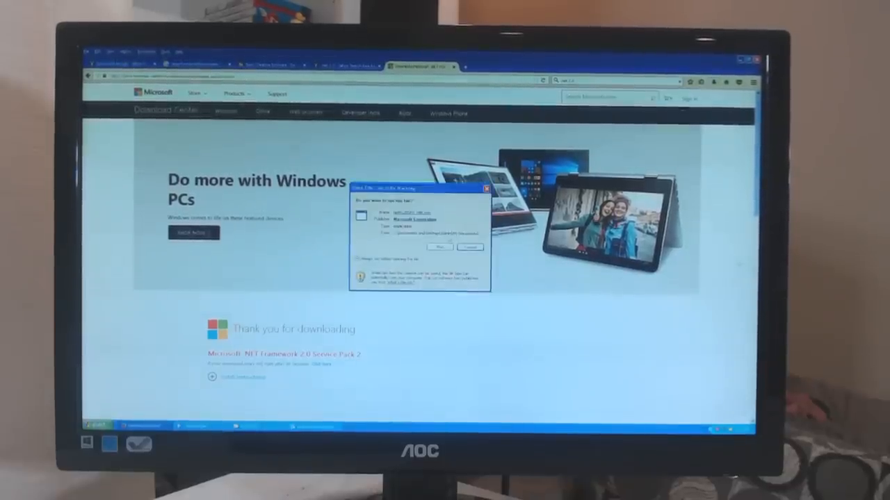
Cancel the run prompt and scroll down the Google results for Radeon Vega Frontier Edition reviews
left_click(439, 247)
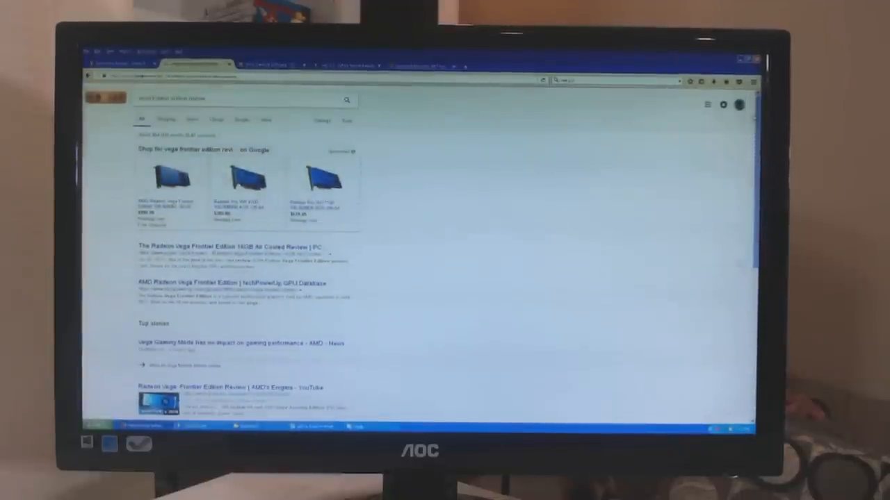
scroll("down", 3)
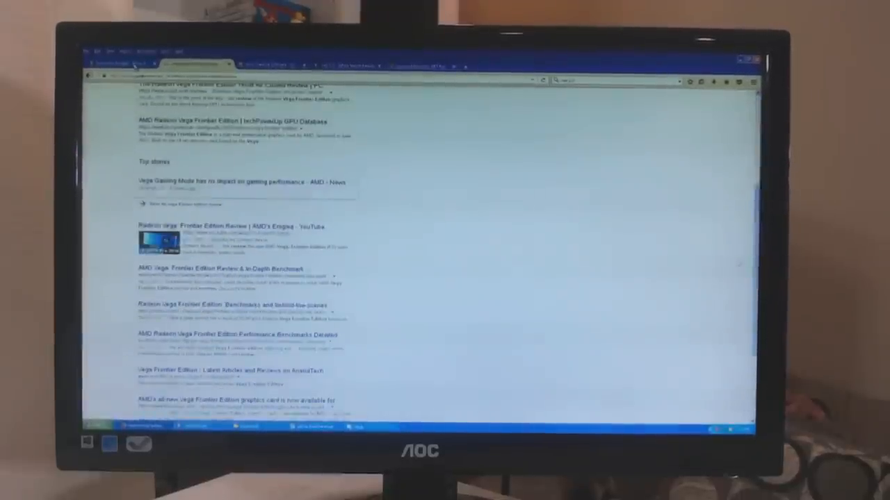